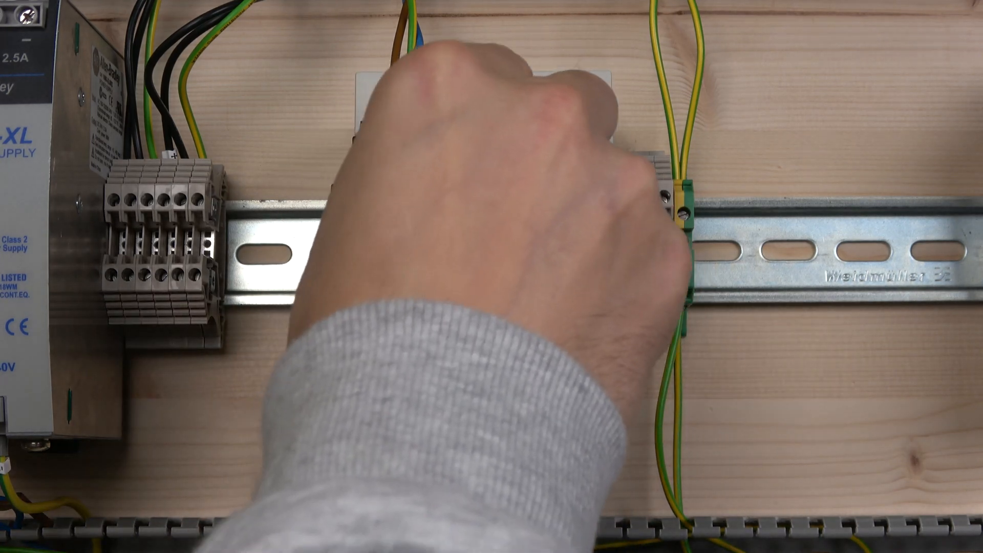
- Clip the Mitsubishi FX3S-20M PLC onto the DIN rail beside the power supply
click(489, 188)
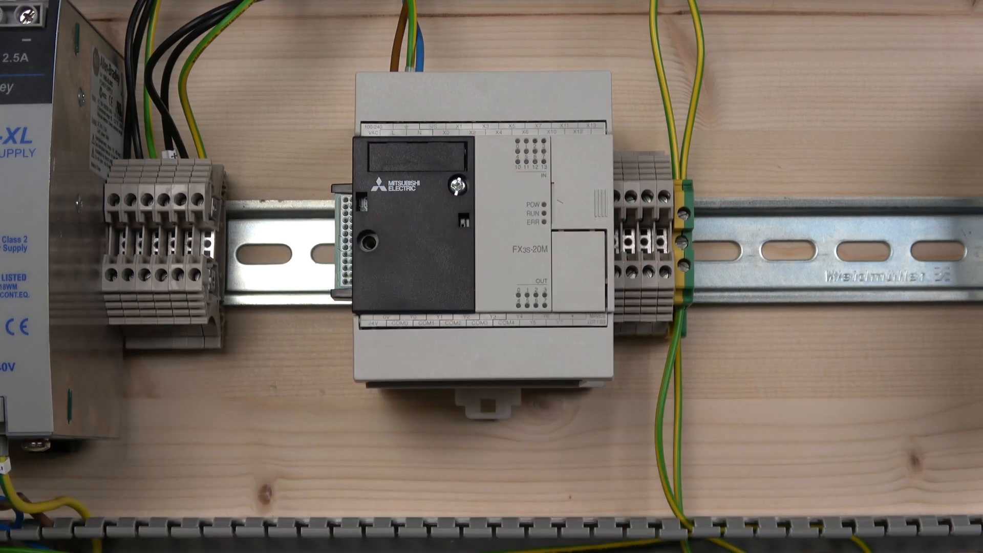